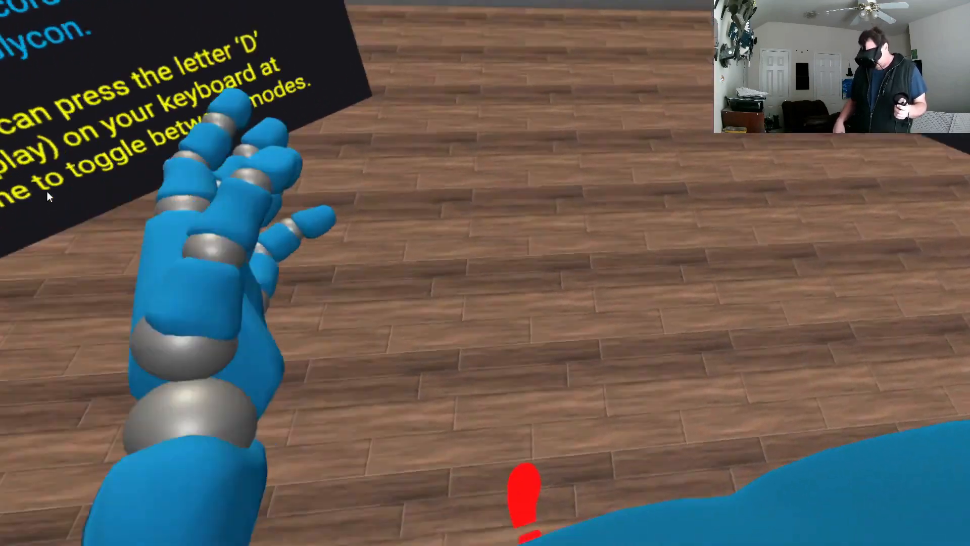
Switch Glycon modes with D and open the Avatar Settings panel in Edit mode
key(d)
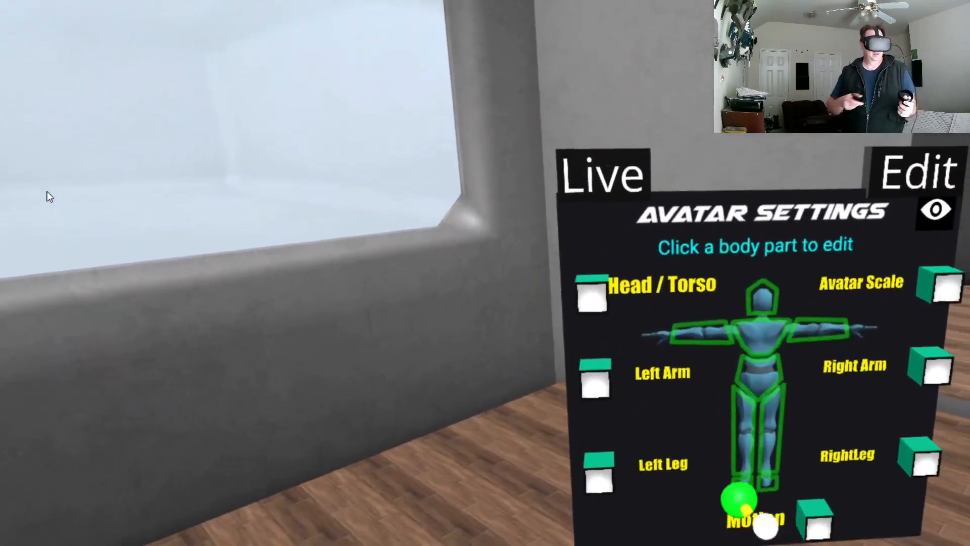
click(755, 517)
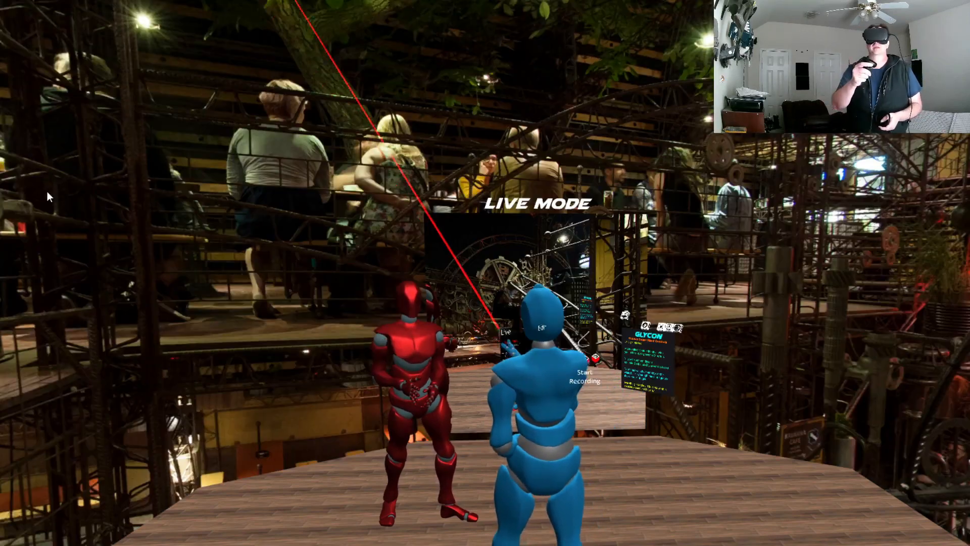
Choose Start Recording on the wrist menu to capture a new blue-avatar take
click(581, 376)
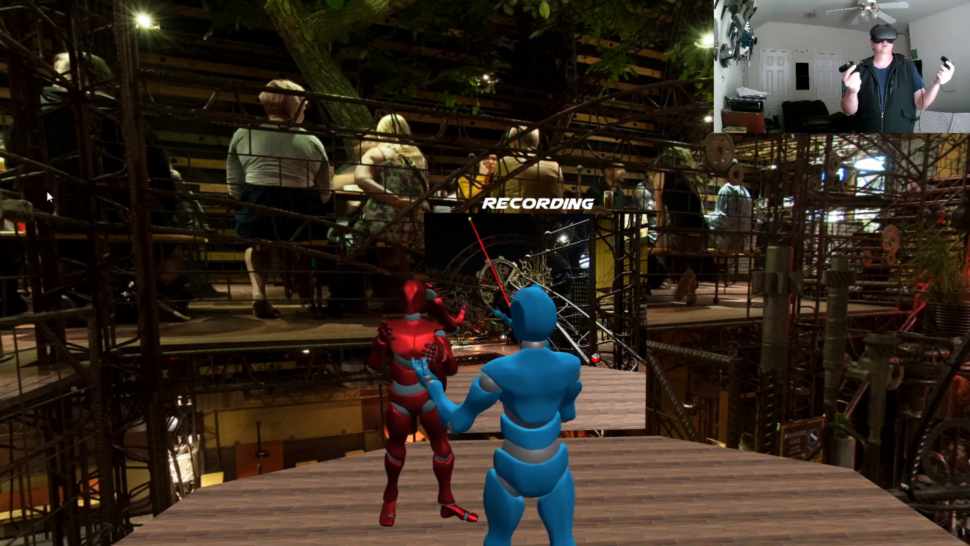